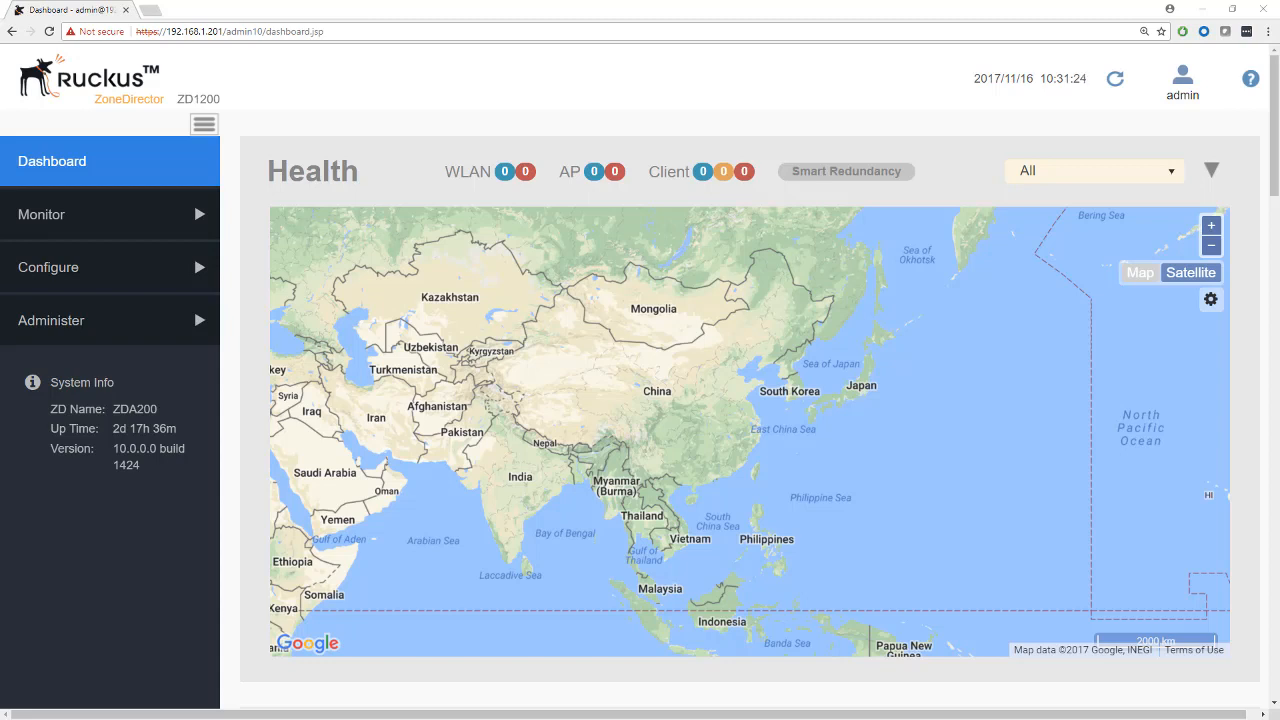
pyautogui.moveTo(402, 322)
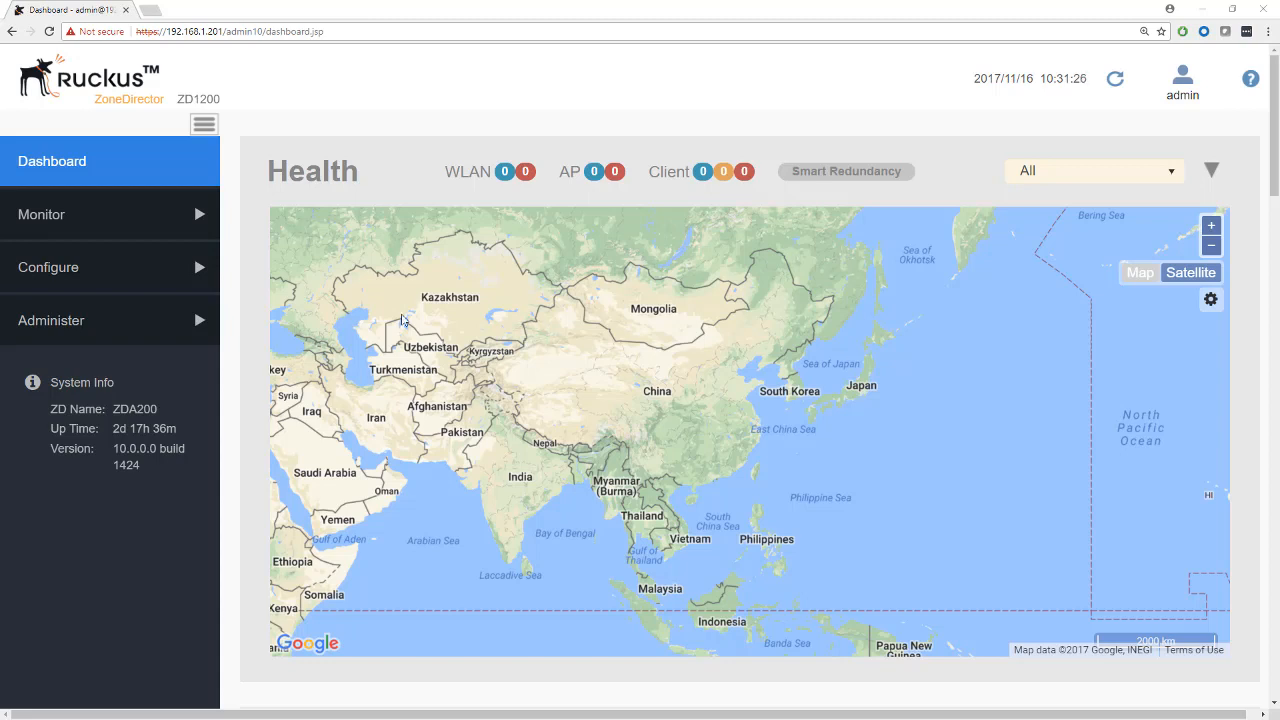
# Step: Open Configure > Access Points and leave 'Automatically approve all join requests from APs' unticked
pyautogui.click(48, 267)
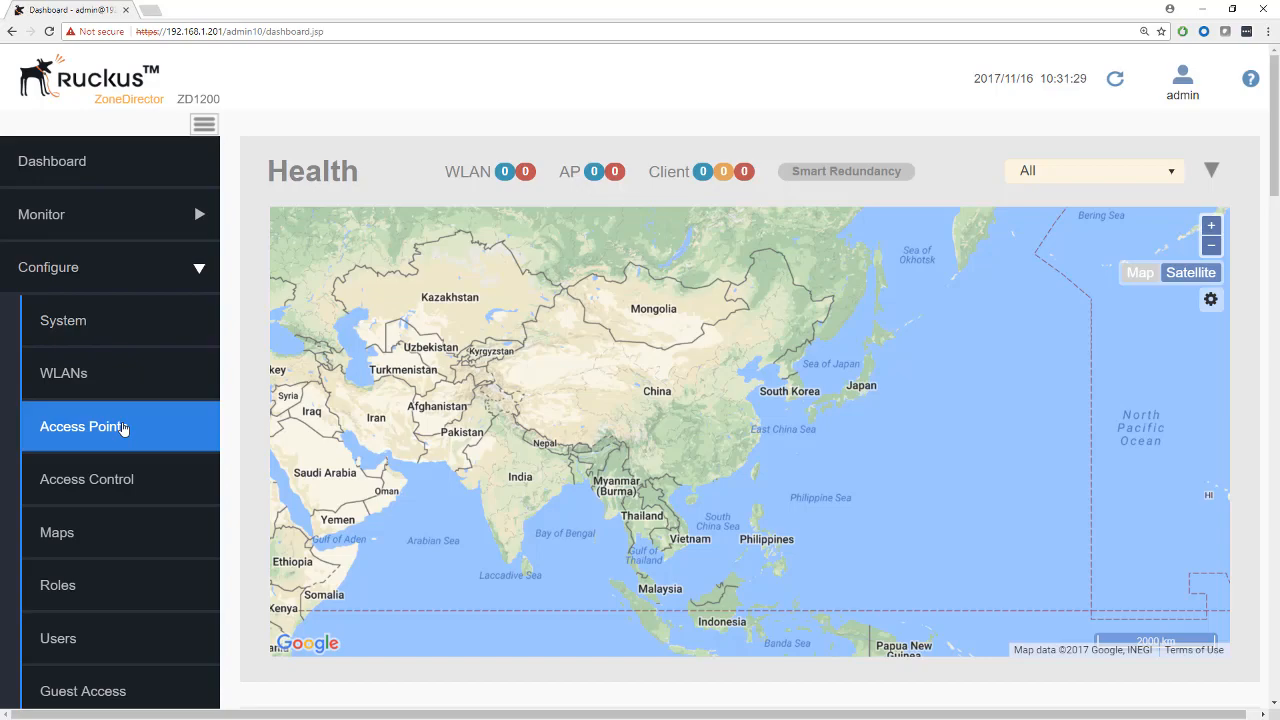
pyautogui.click(84, 426)
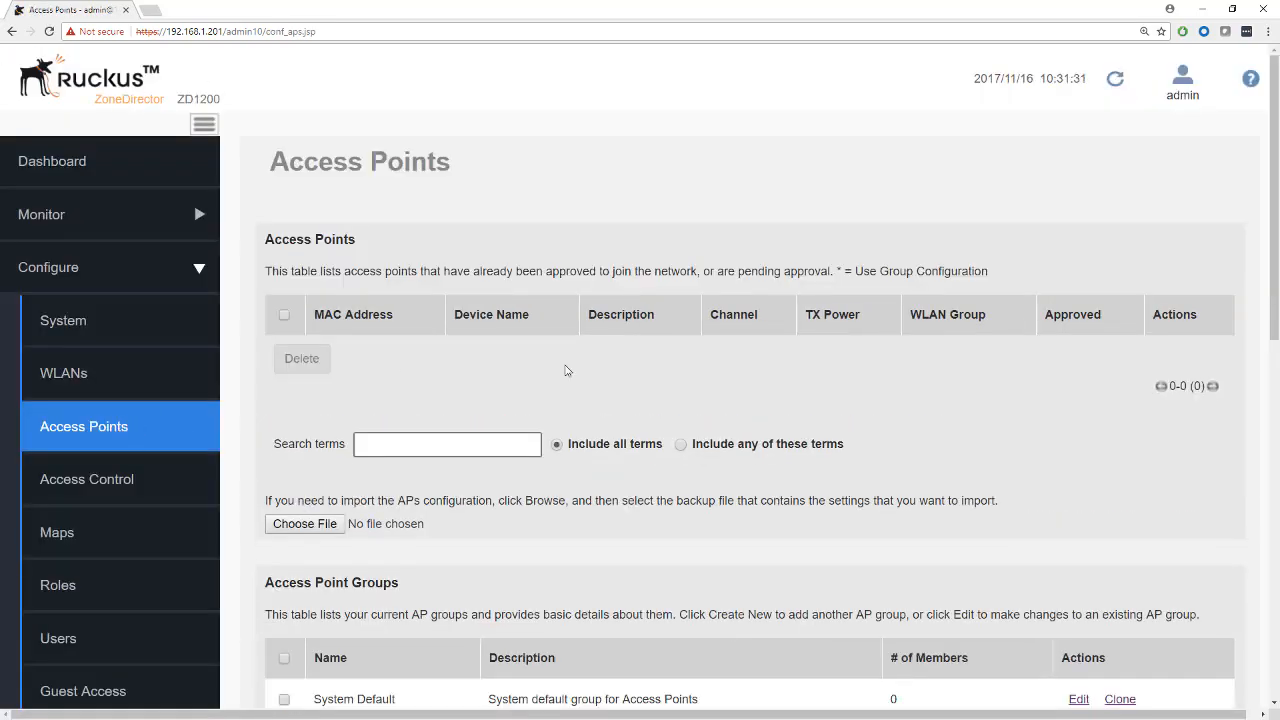
pyautogui.scroll(-3)
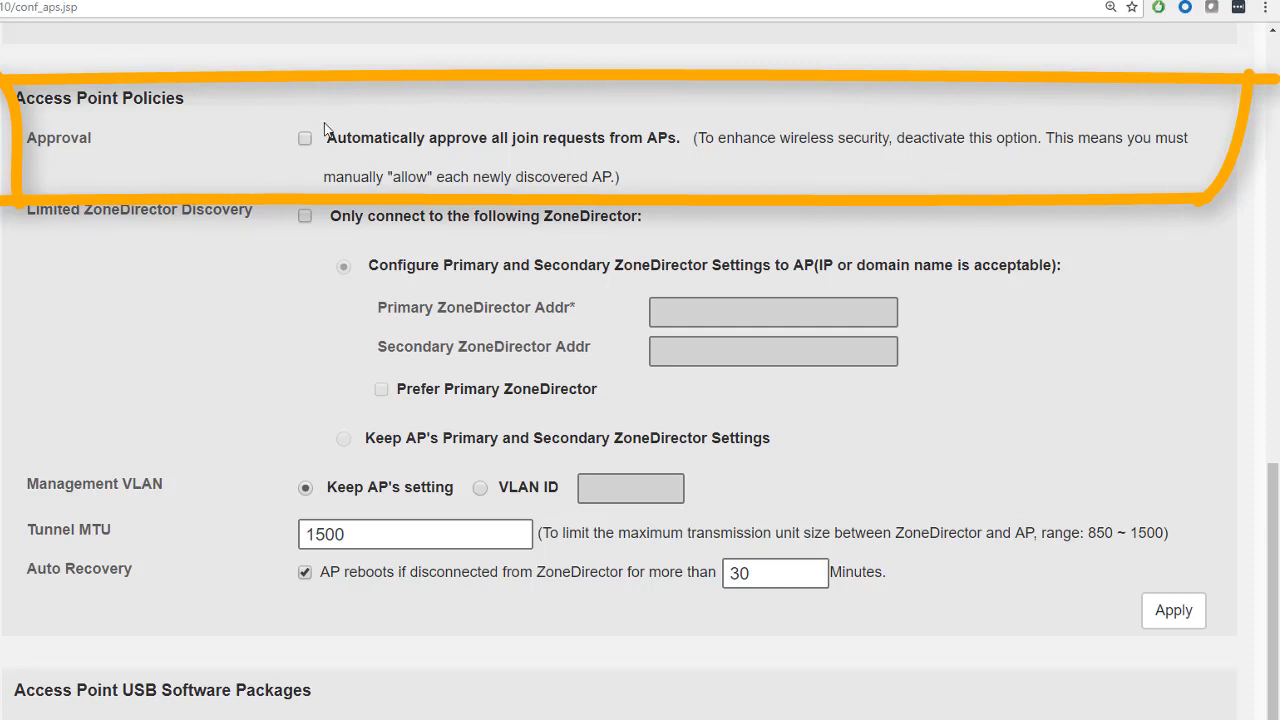
pyautogui.click(305, 138)
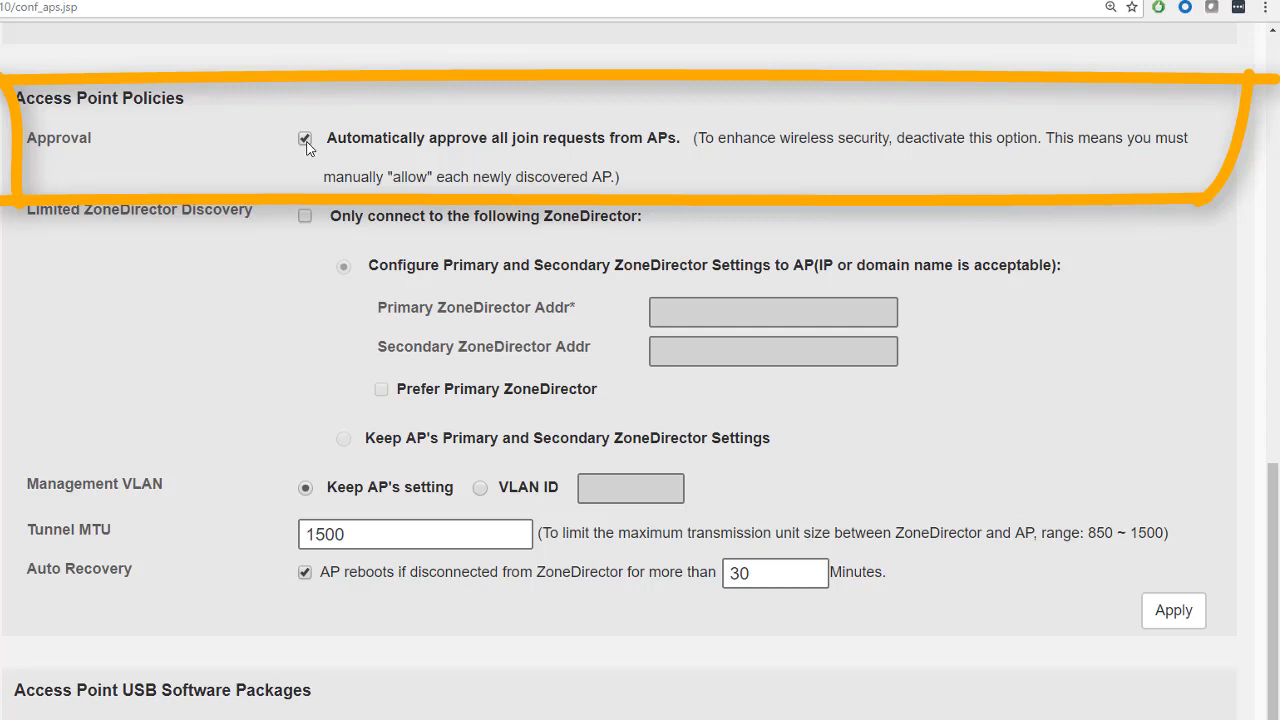
pyautogui.click(305, 138)
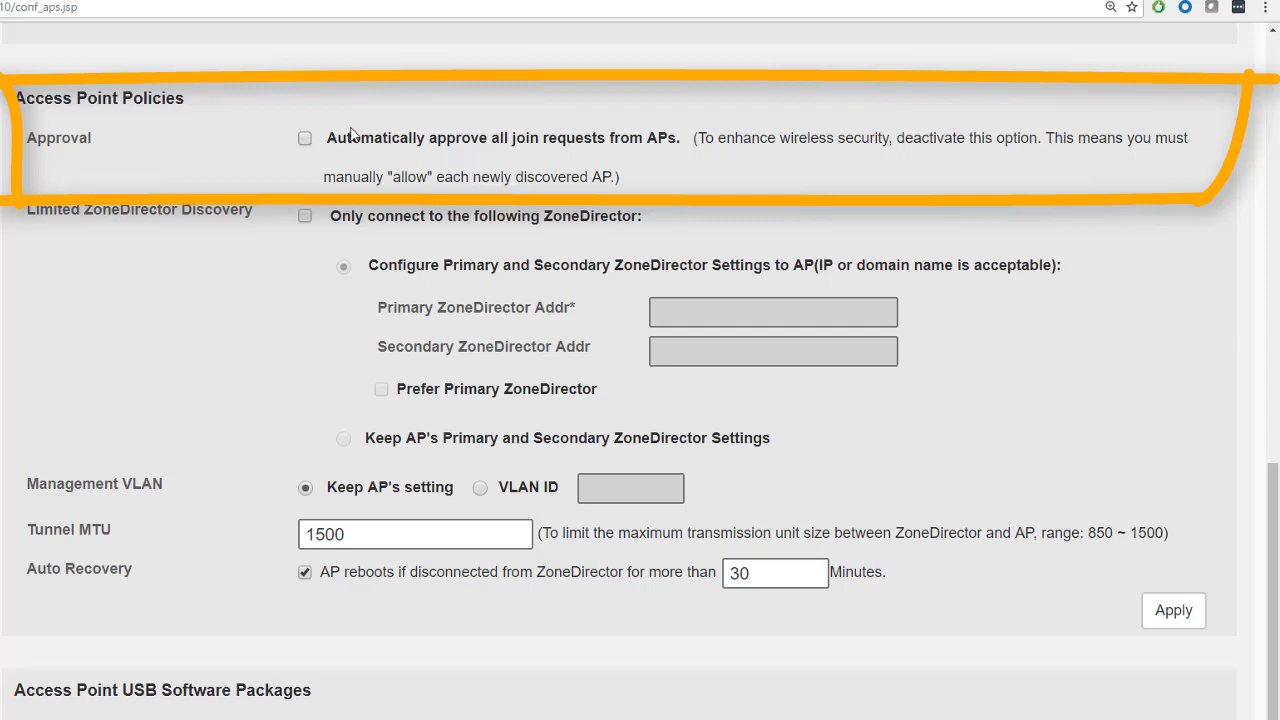
pyautogui.moveTo(322, 159)
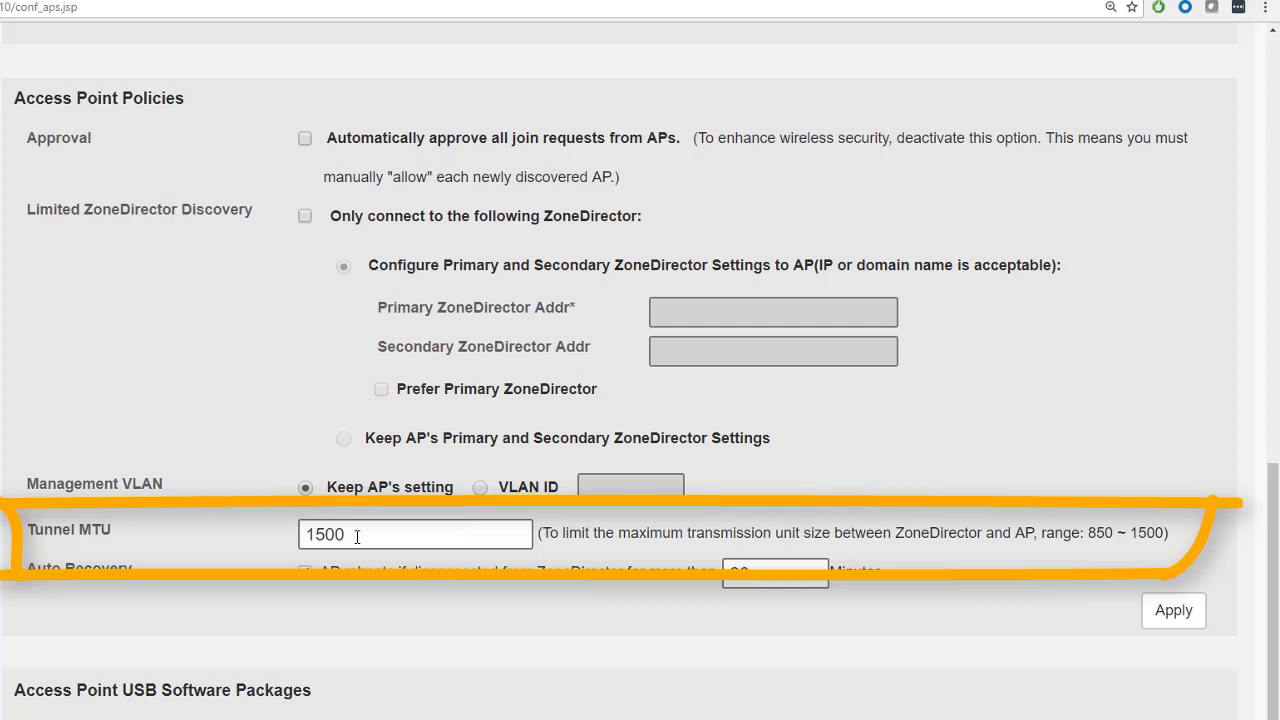
# Step: Change the Tunnel MTU from 1500 to 1300 and apply the access point policies
pyautogui.doubleClick(324, 534)
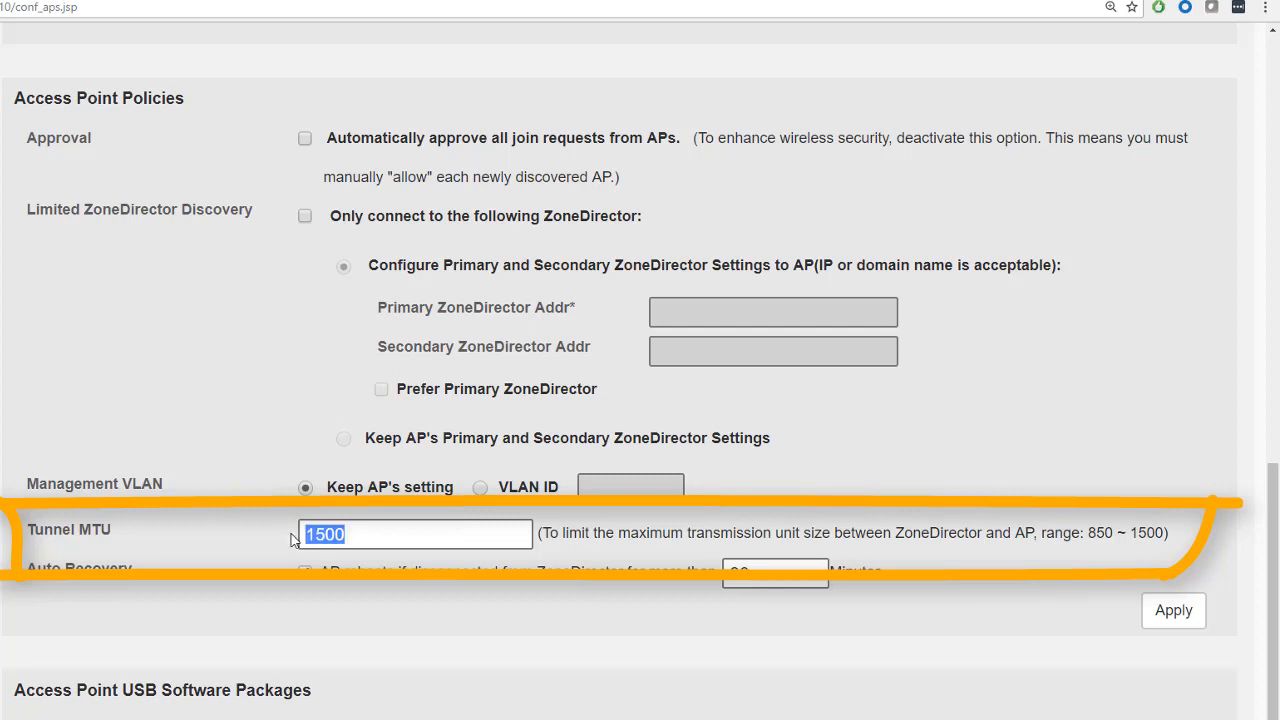
pyautogui.write('1300')
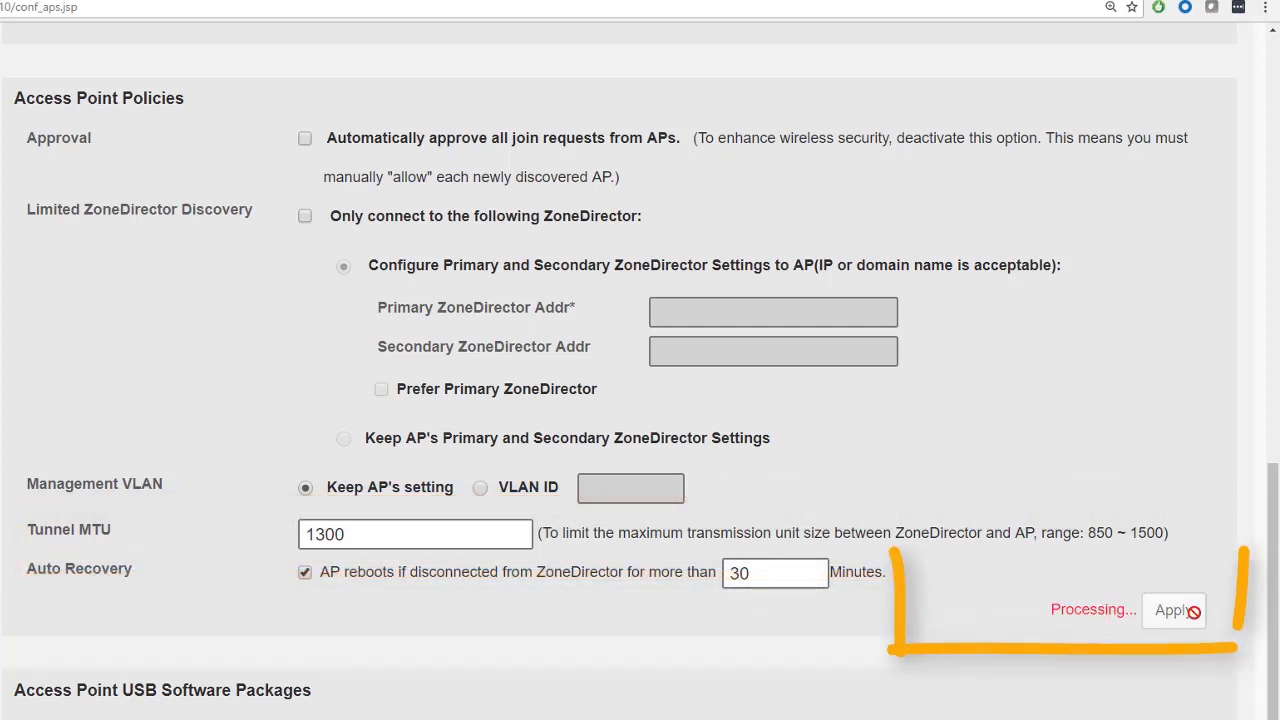
pyautogui.click(1173, 610)
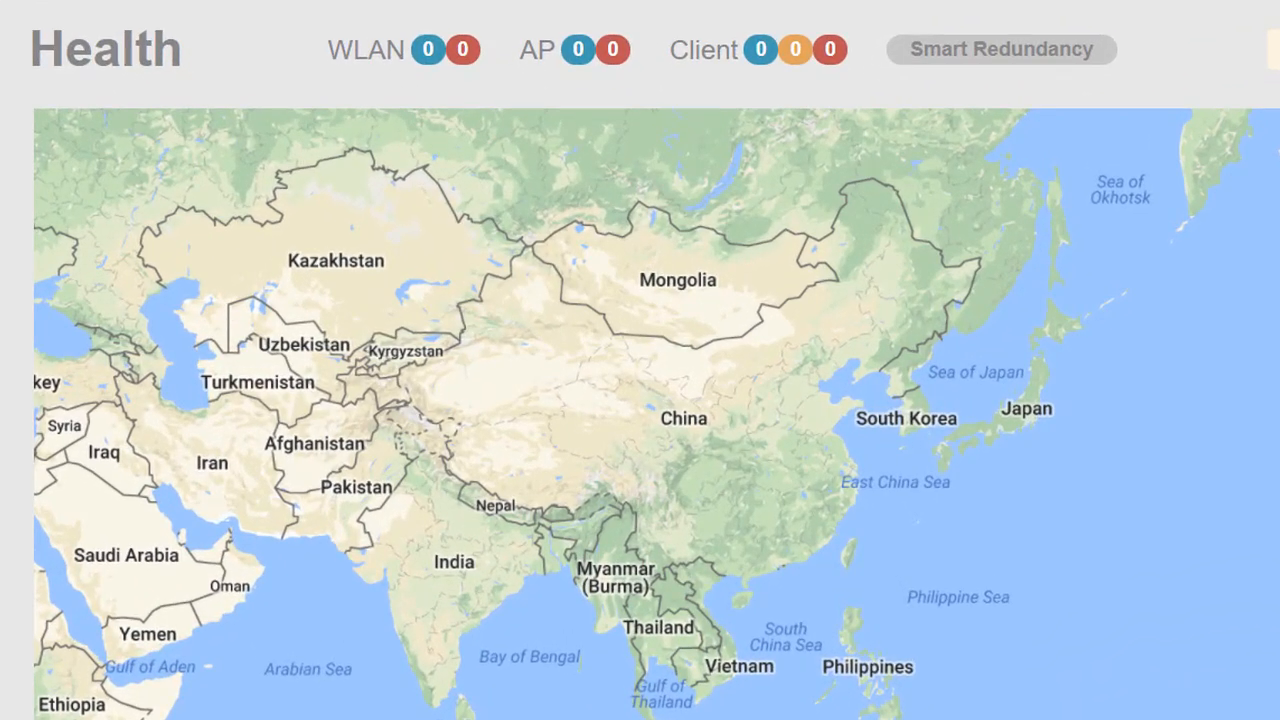
# Step: Switch to the Dashboard and watch the Health panel until it counts one AP
pyautogui.click(574, 50)
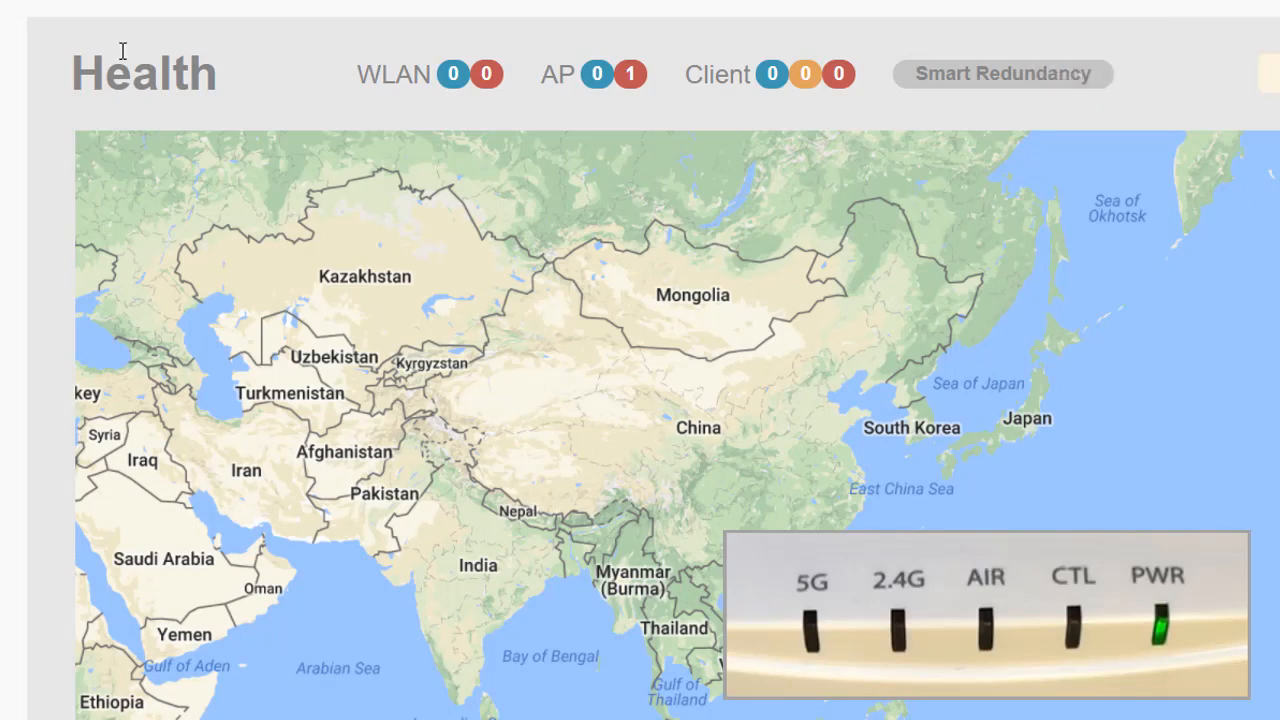
pyautogui.moveTo(630, 74)
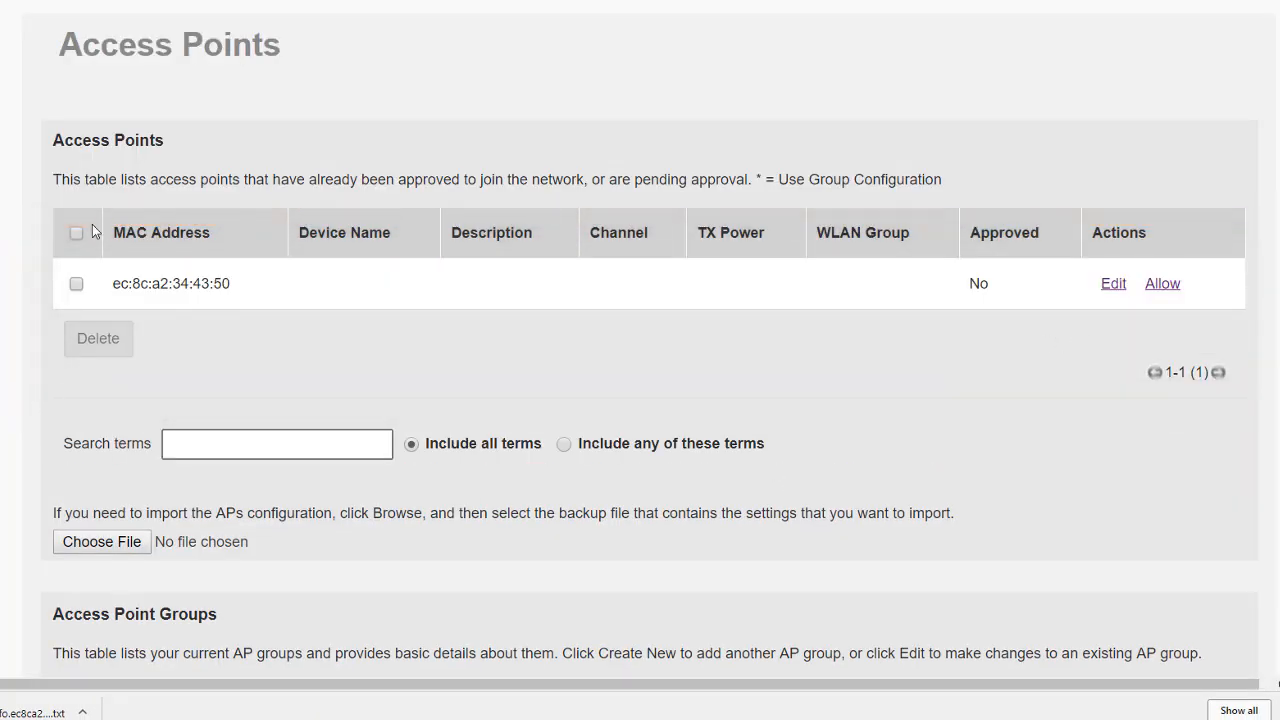
# Step: Select pending access point ec:8c:a2:34:43:50 on the Access Points page and allow it to join
pyautogui.click(76, 232)
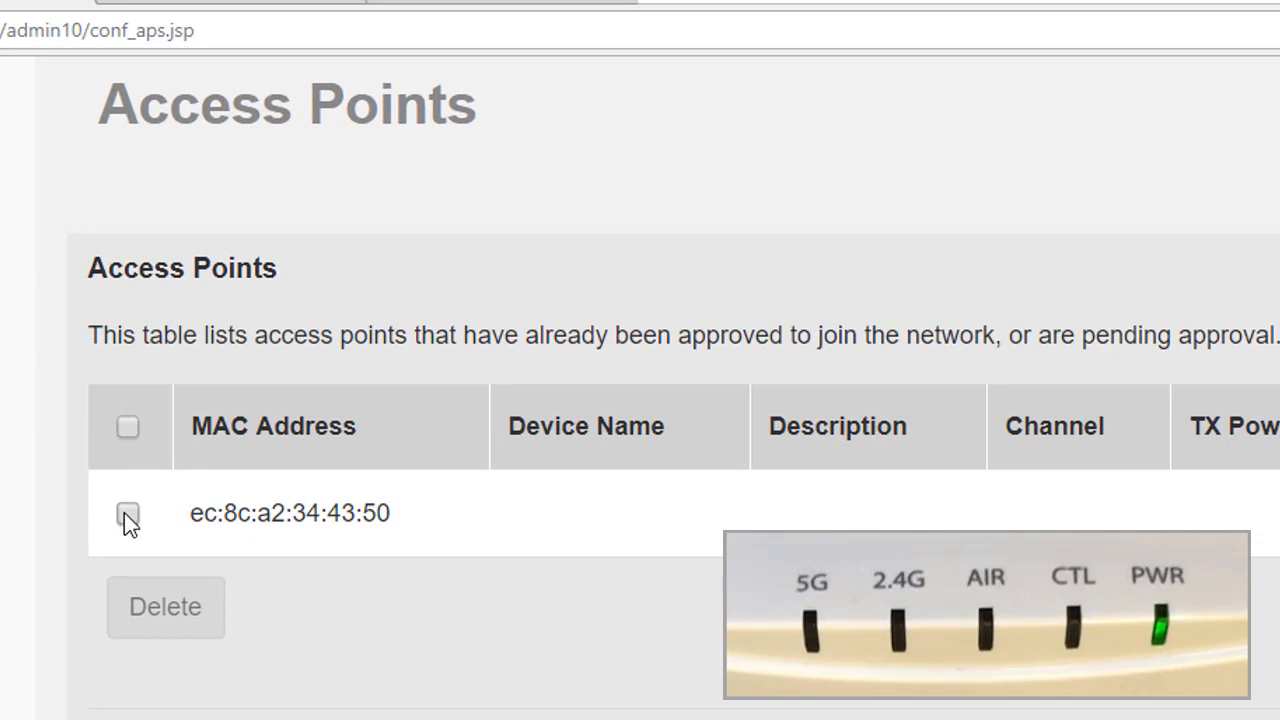
pyautogui.click(127, 513)
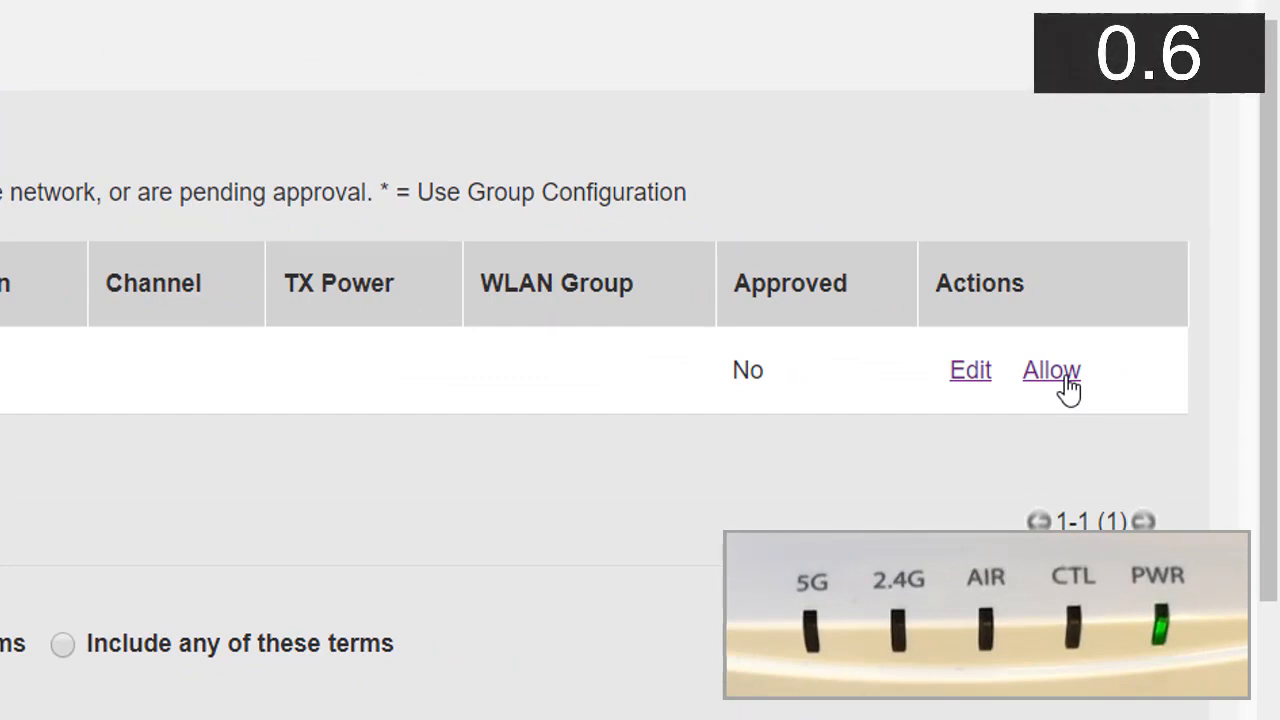
pyautogui.click(1051, 370)
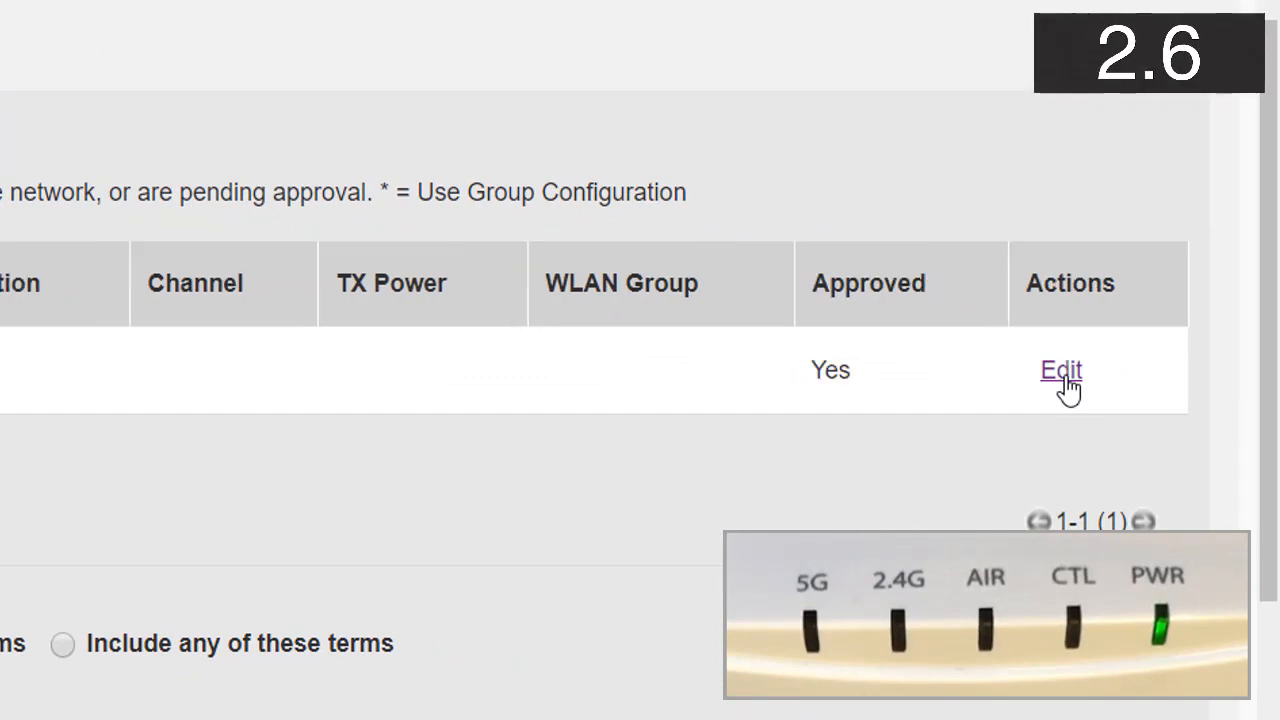
pyautogui.moveTo(1035, 432)
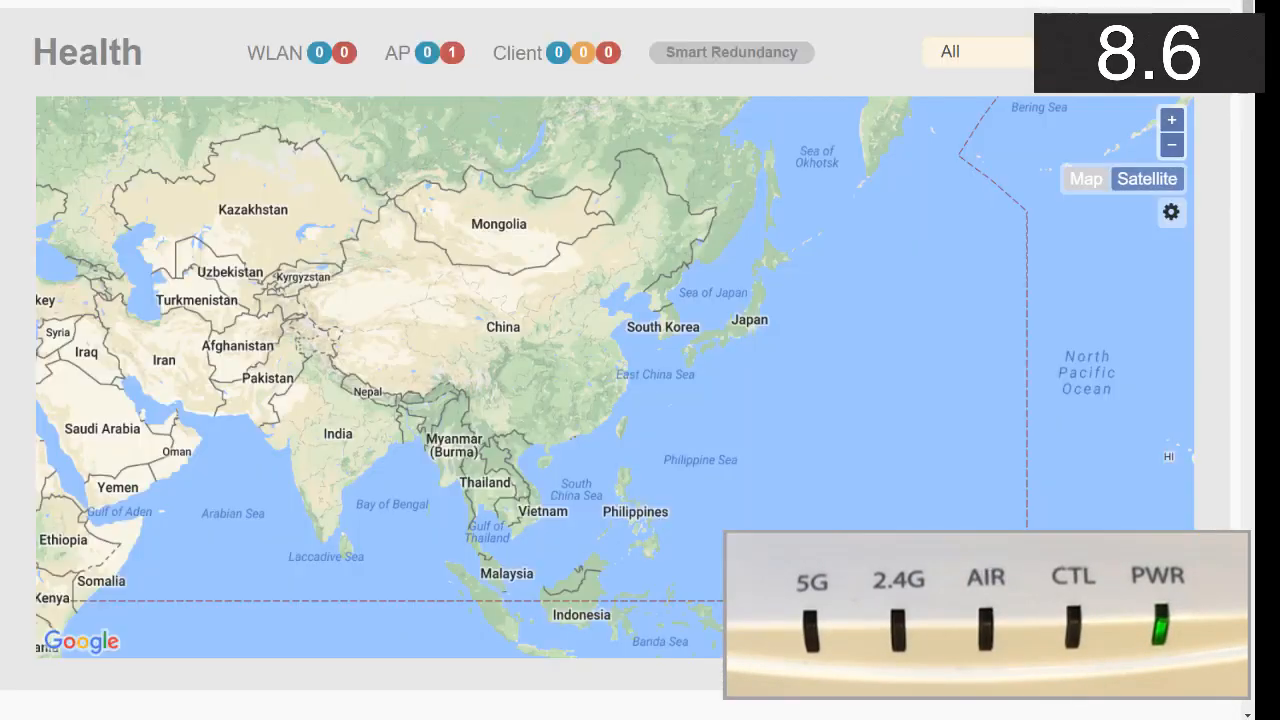
pyautogui.moveTo(452, 52)
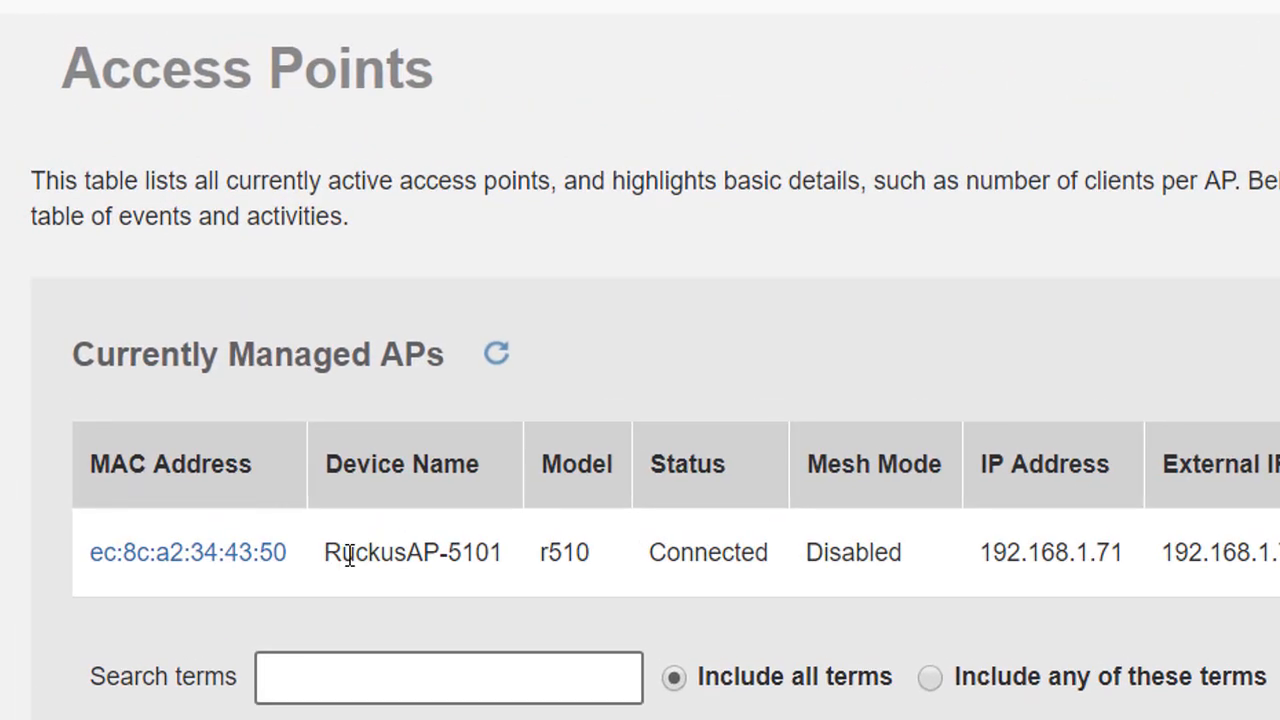
pyautogui.moveTo(682, 615)
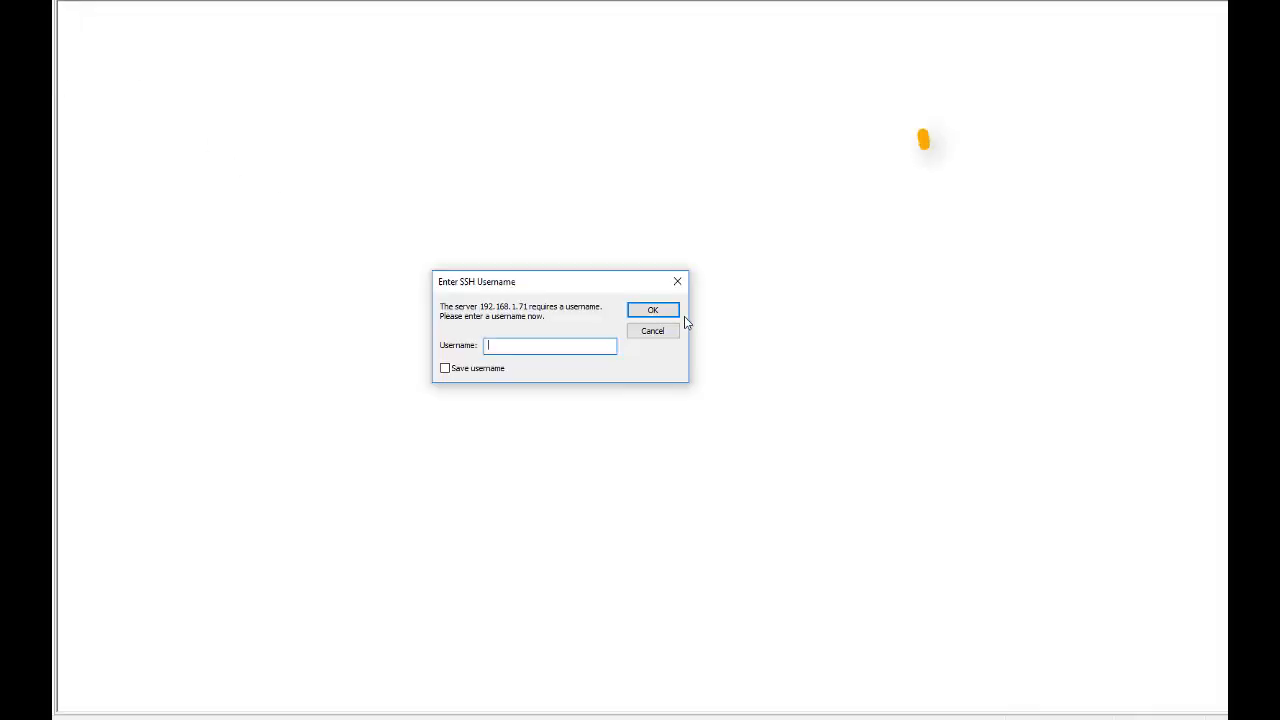
# Step: SSH into the AP as admin, run 'get direc' and 'fw show', and scroll the firmware output
pyautogui.click(652, 309)
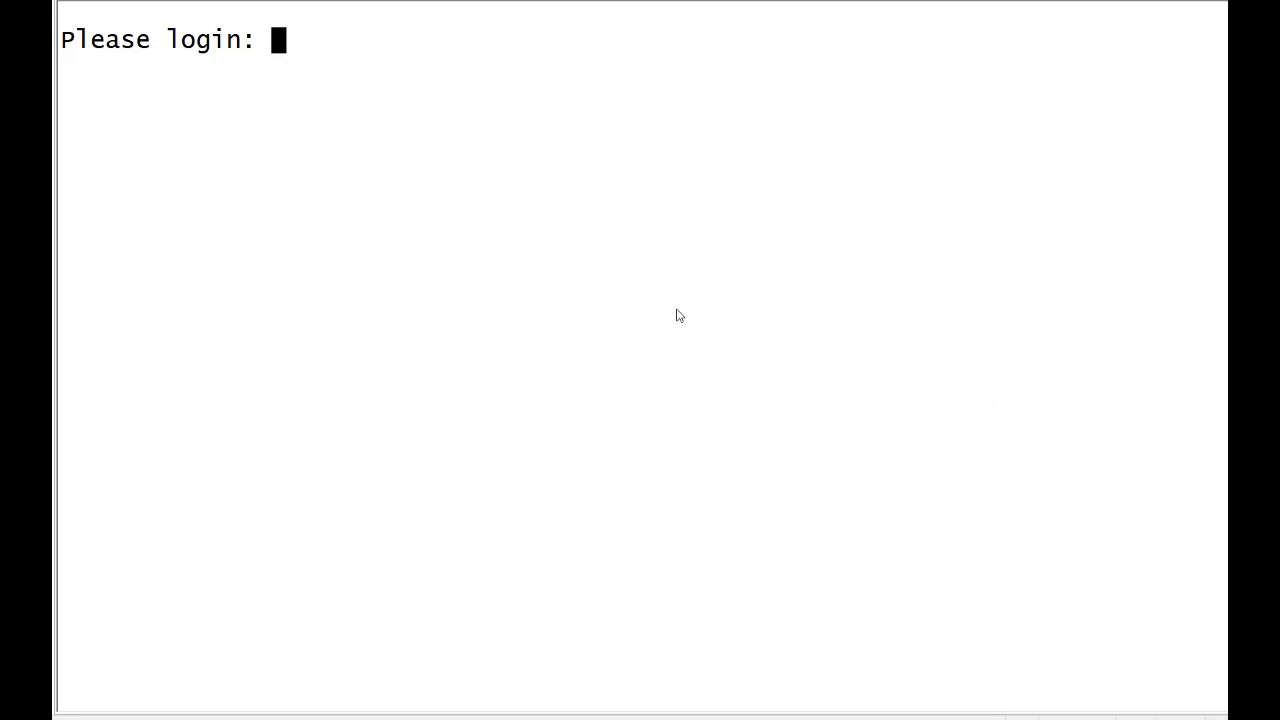
pyautogui.write('admin')
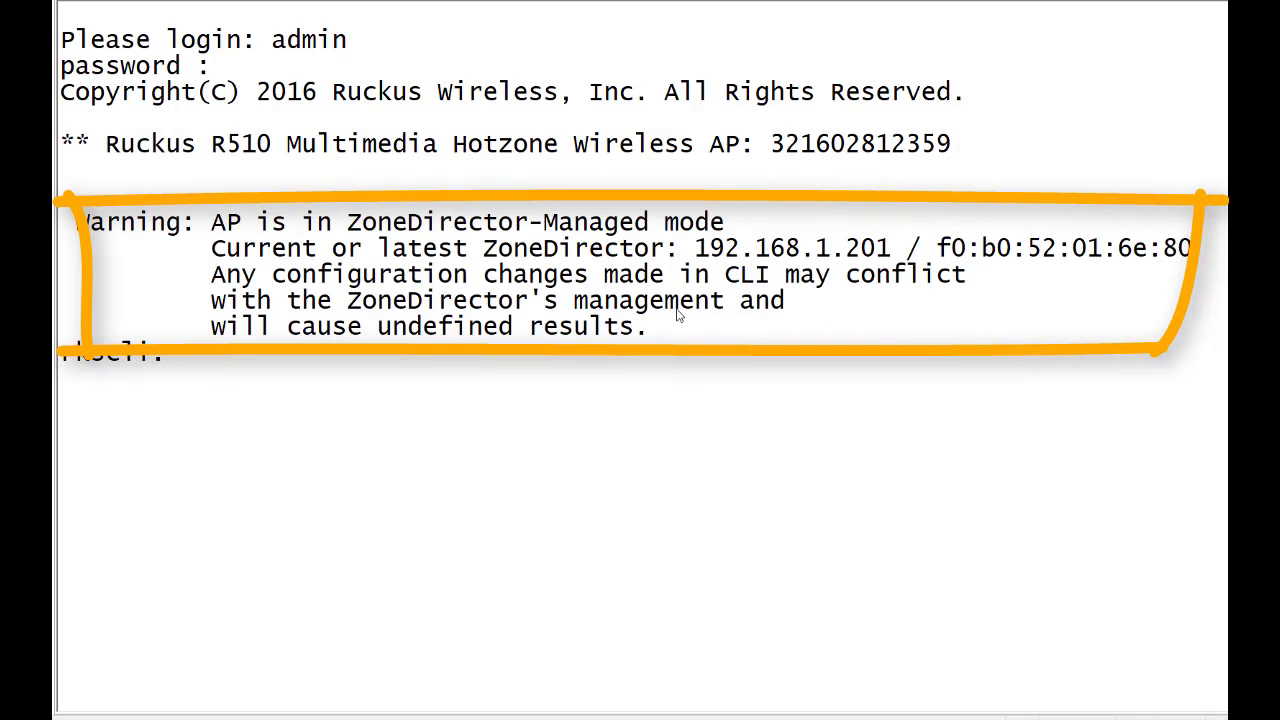
pyautogui.write('get direc')
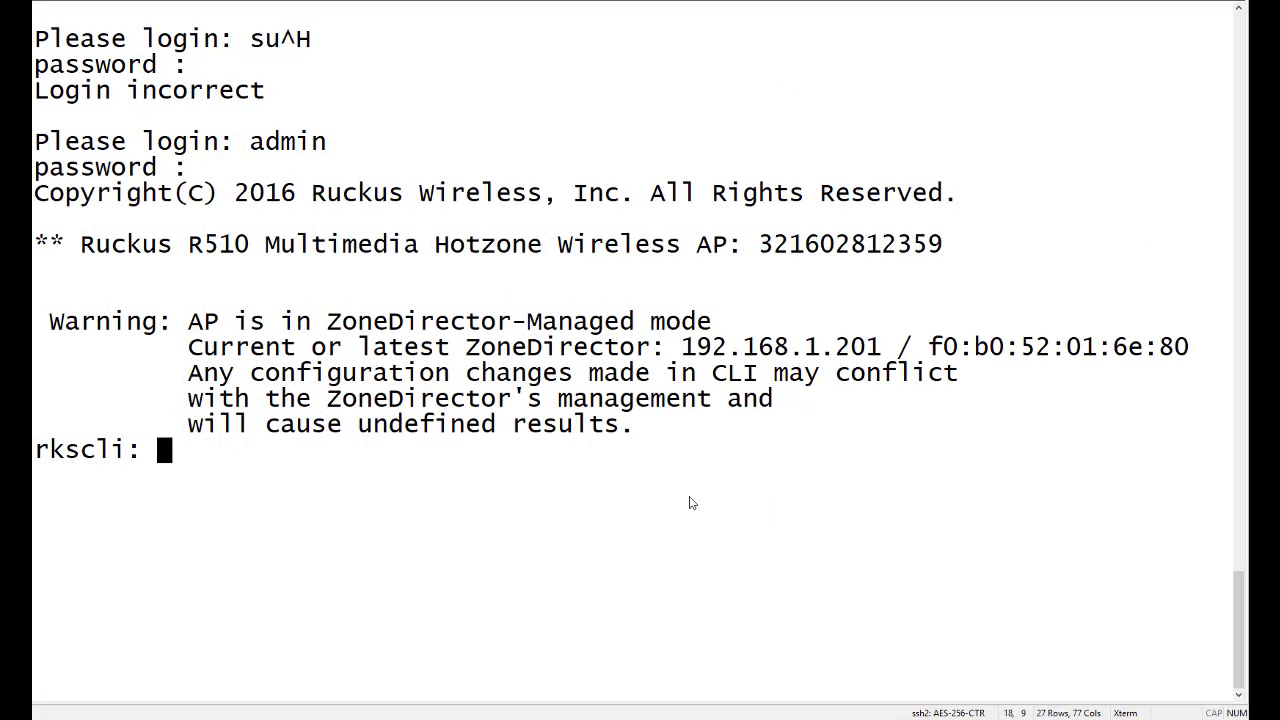
pyautogui.write('fw show all')
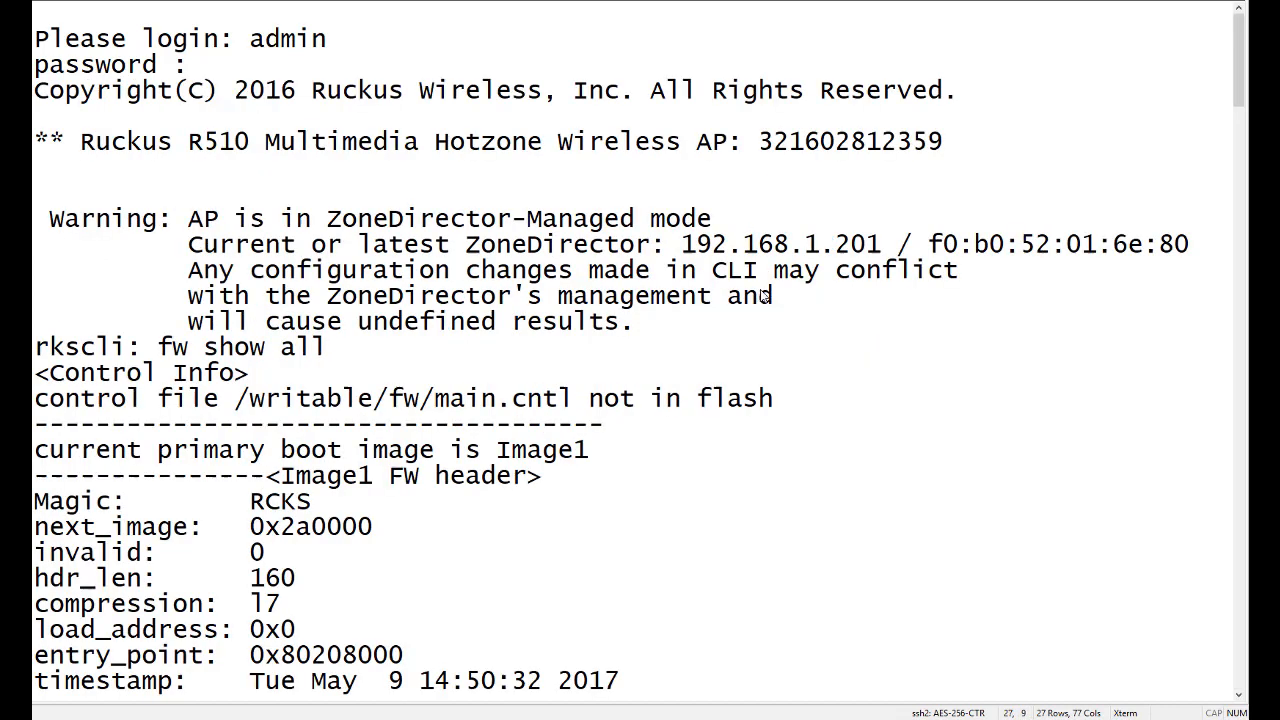
pyautogui.scroll(-3)
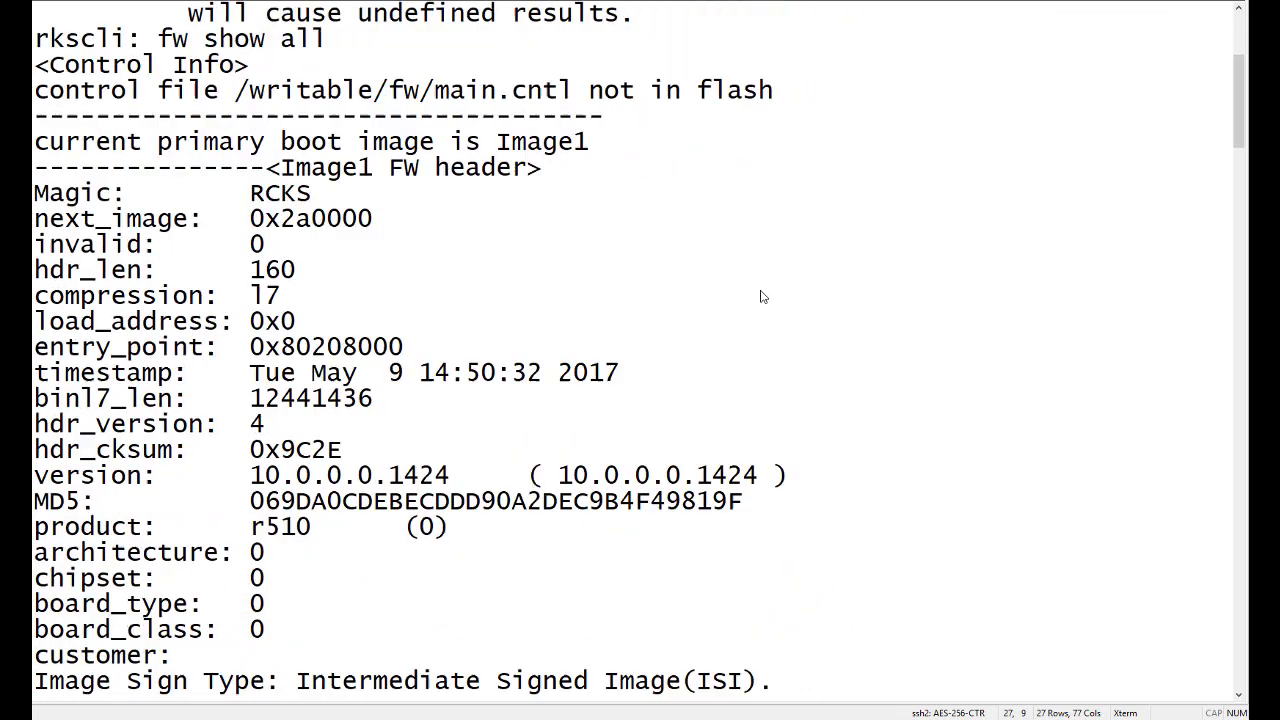
pyautogui.scroll(-3)
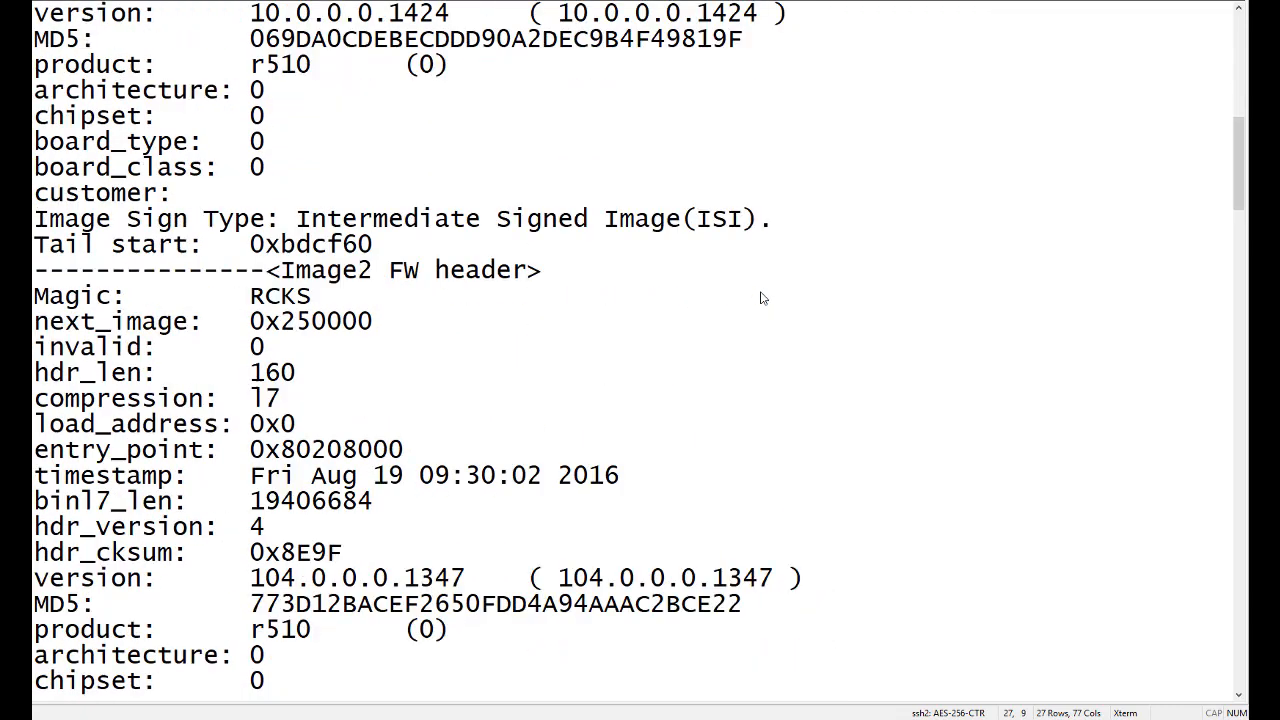